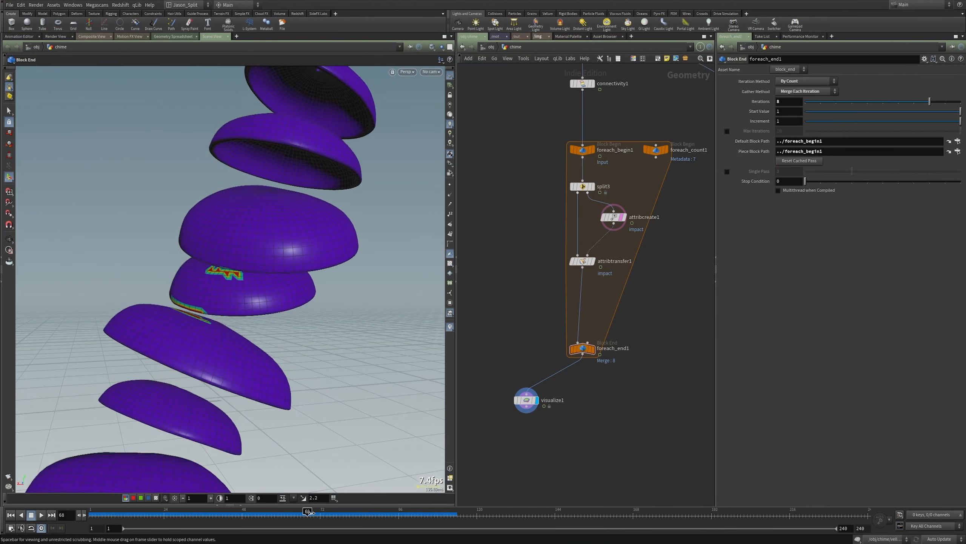
Switch resample2's Interpolation from No Interpolation to Linear for smooth channel curves.
left_click_drag(306, 511, 314, 510)
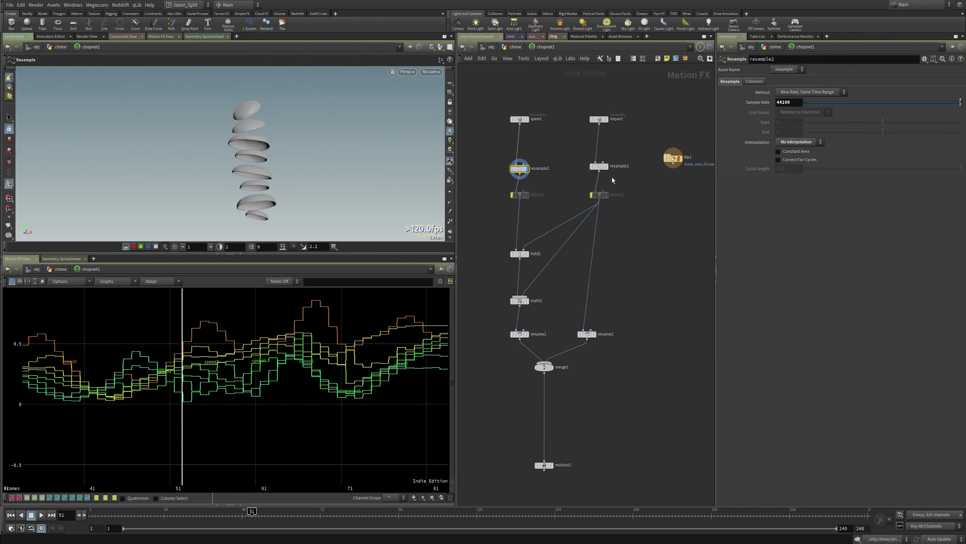
left_click(800, 142)
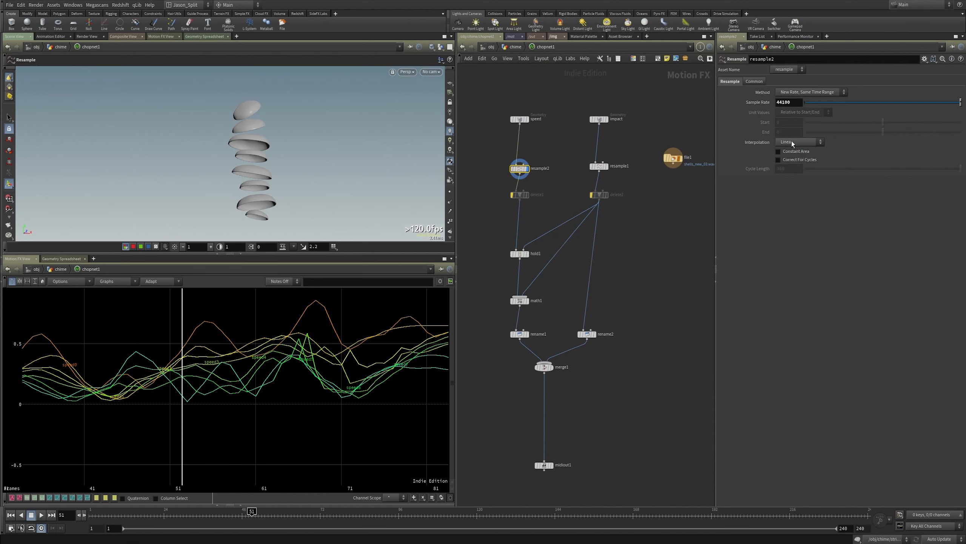